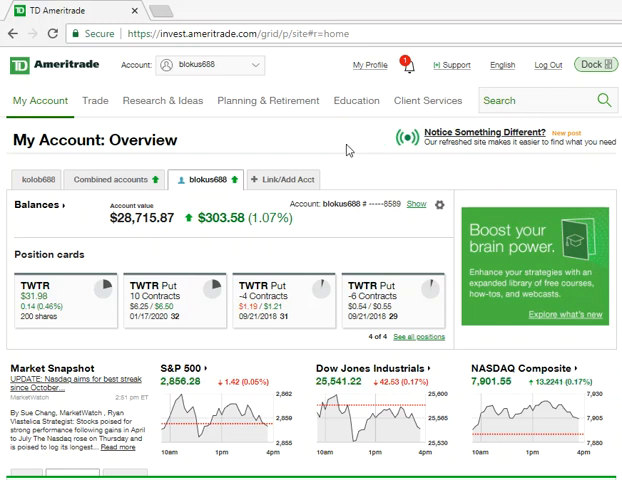
{"action": "mouse_move", "coordinate": [330, 145]}
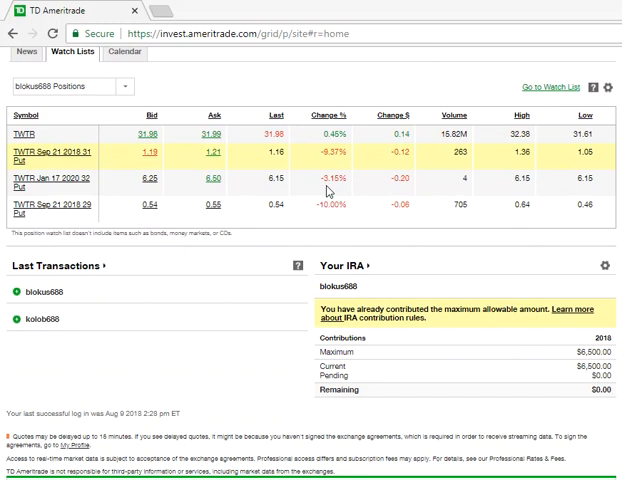
Show Current Year transactions (1/1/2018 to 8/9/2018) under History & Statements and review them
{"action": "scroll", "scroll_direction": "down", "scroll_amount": 3}
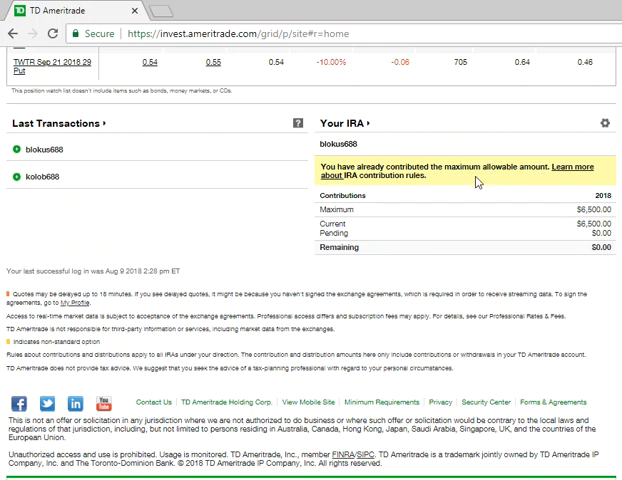
{"action": "mouse_move", "coordinate": [529, 190]}
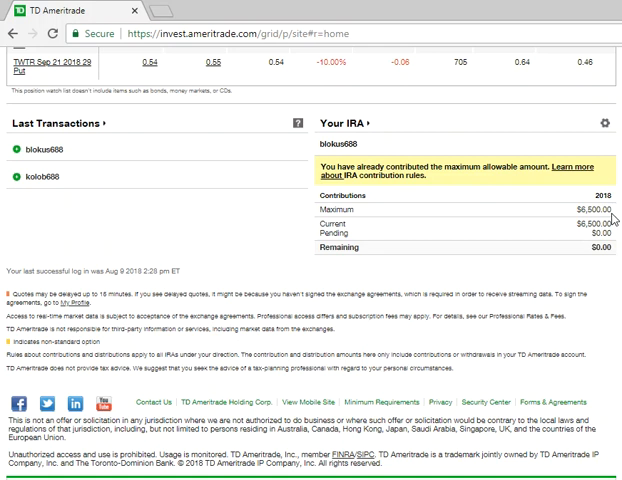
{"action": "mouse_move", "coordinate": [463, 283]}
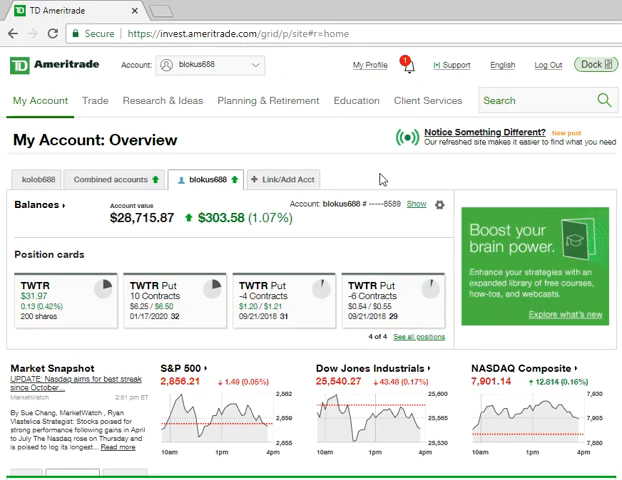
{"action": "left_click", "coordinate": [38, 100]}
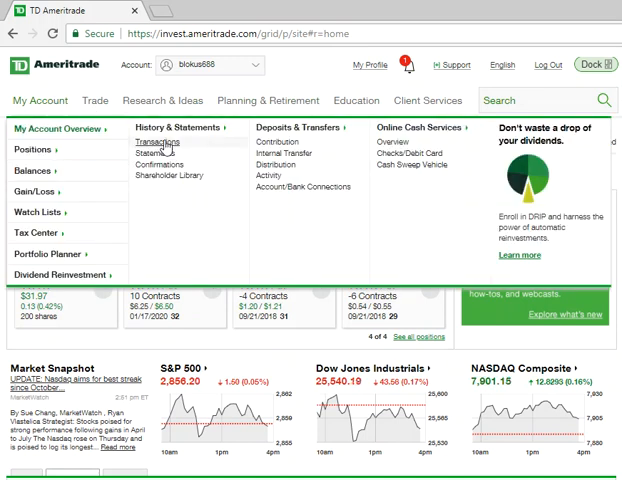
{"action": "left_click", "coordinate": [156, 141]}
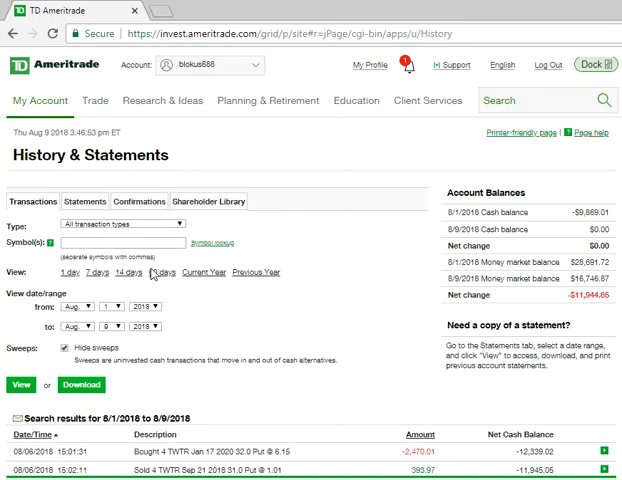
{"action": "left_click", "coordinate": [78, 308]}
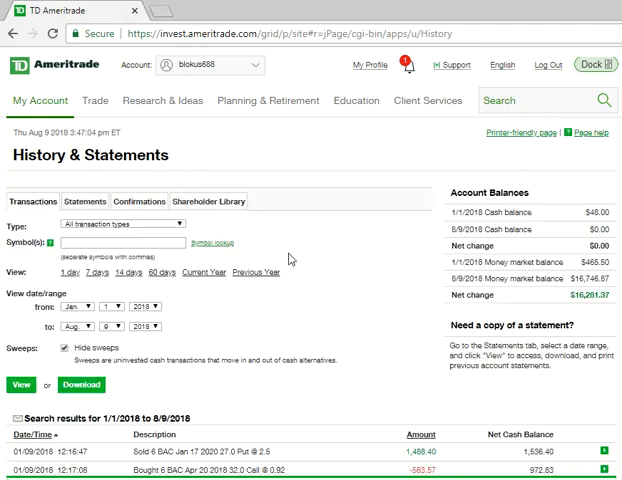
{"action": "scroll", "scroll_direction": "down", "scroll_amount": 3}
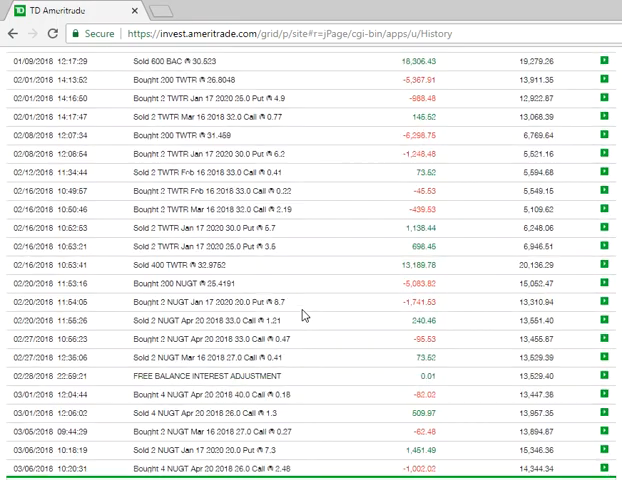
{"action": "scroll", "scroll_direction": "down", "scroll_amount": 3}
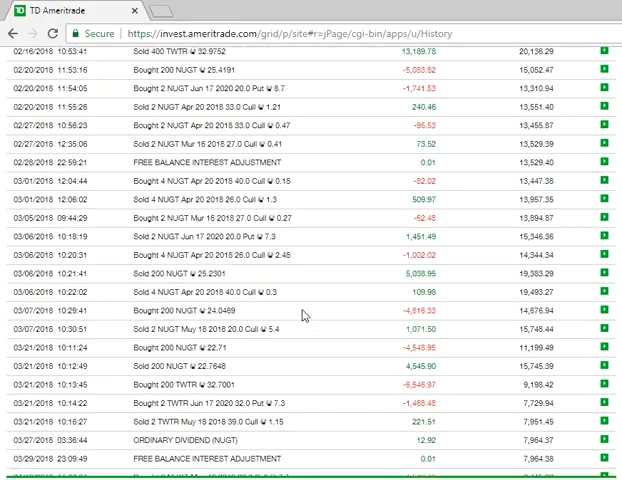
{"action": "scroll", "scroll_direction": "down", "scroll_amount": 3}
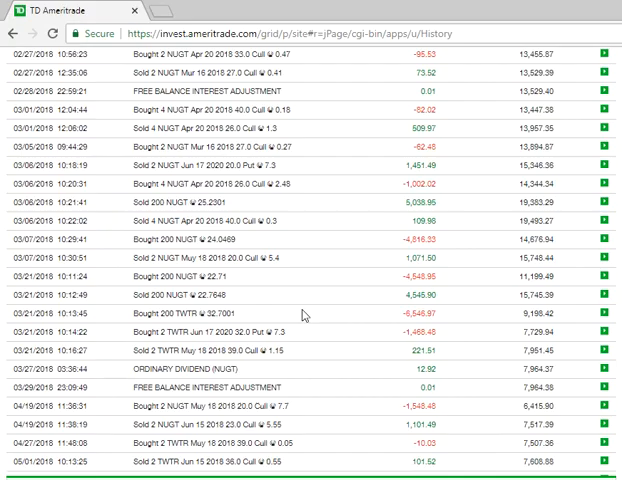
{"action": "scroll", "scroll_direction": "down", "scroll_amount": 3}
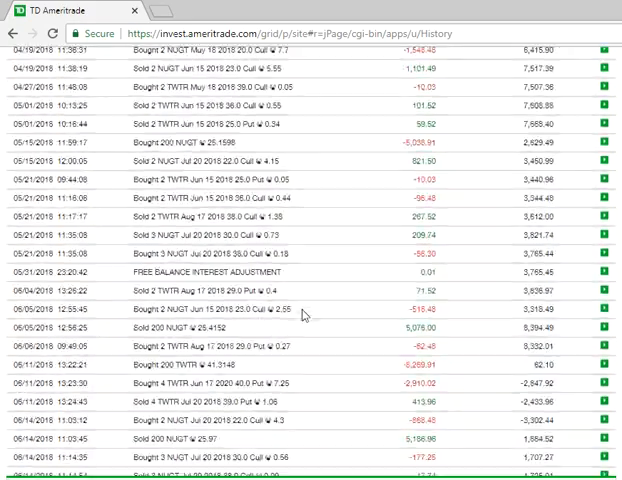
{"action": "scroll", "scroll_direction": "down", "scroll_amount": 3}
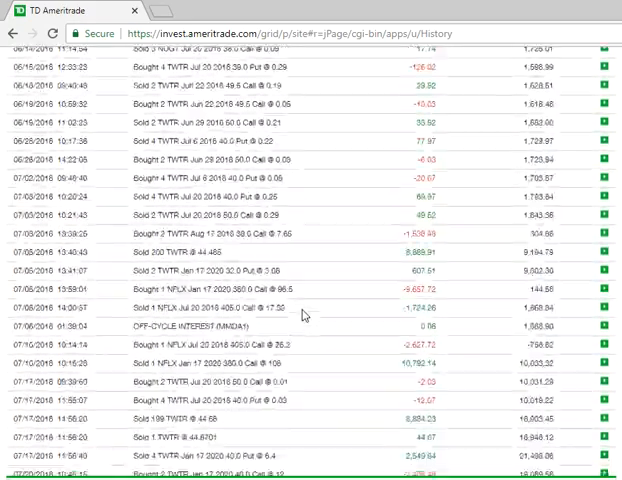
{"action": "scroll", "scroll_direction": "down", "scroll_amount": 3}
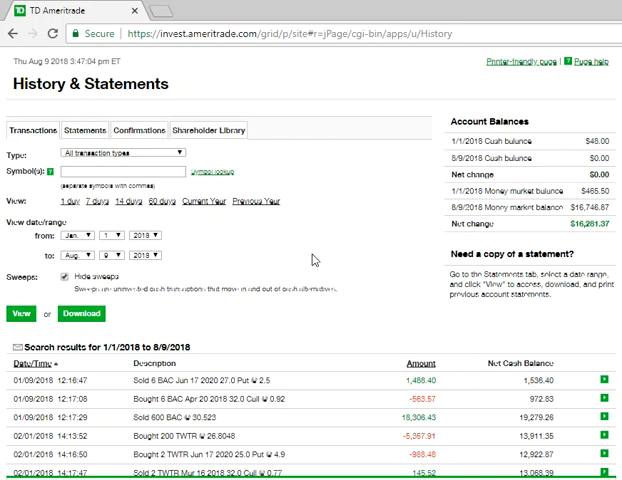
{"action": "mouse_move", "coordinate": [310, 253]}
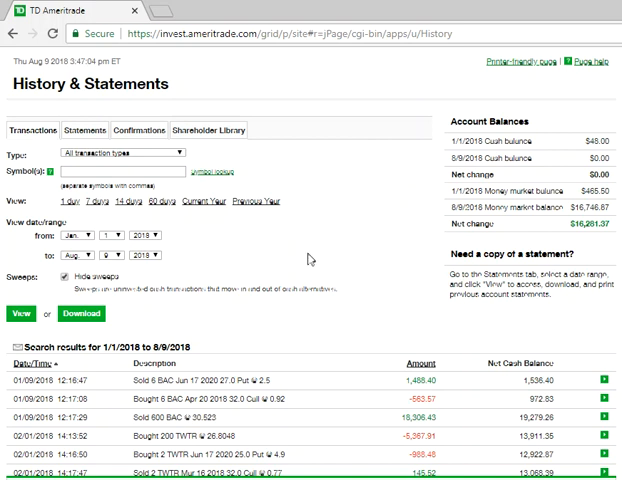
{"action": "mouse_move", "coordinate": [233, 327]}
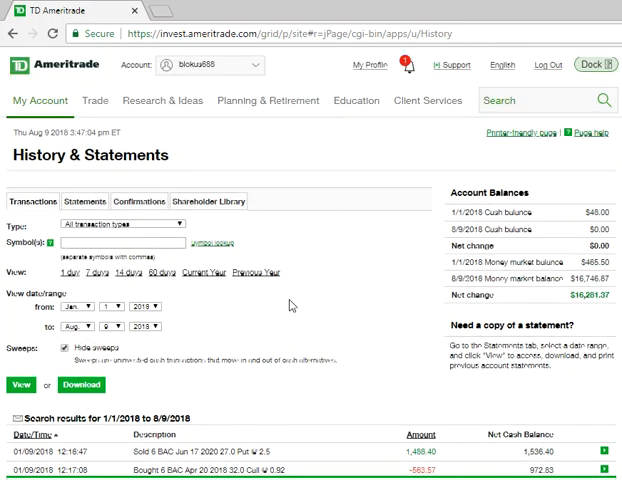
{"action": "mouse_move", "coordinate": [268, 324]}
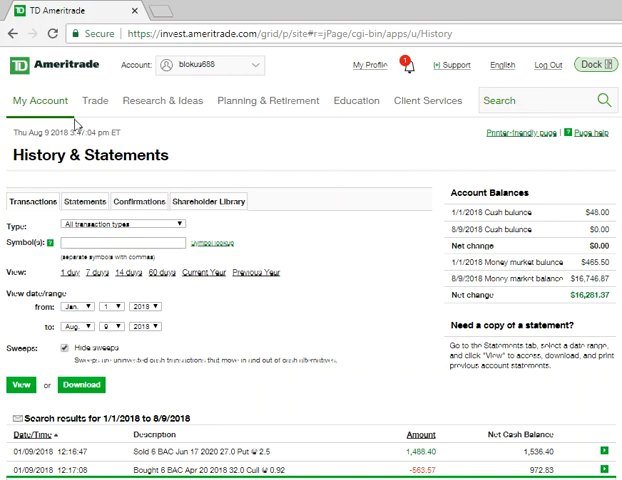
{"action": "left_click", "coordinate": [40, 100]}
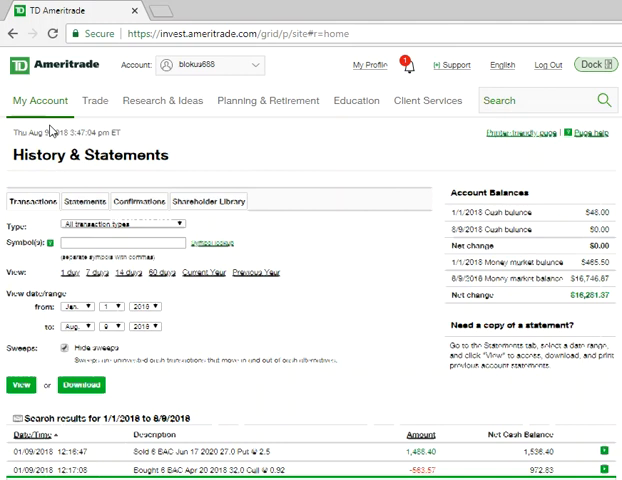
{"action": "left_click", "coordinate": [39, 100]}
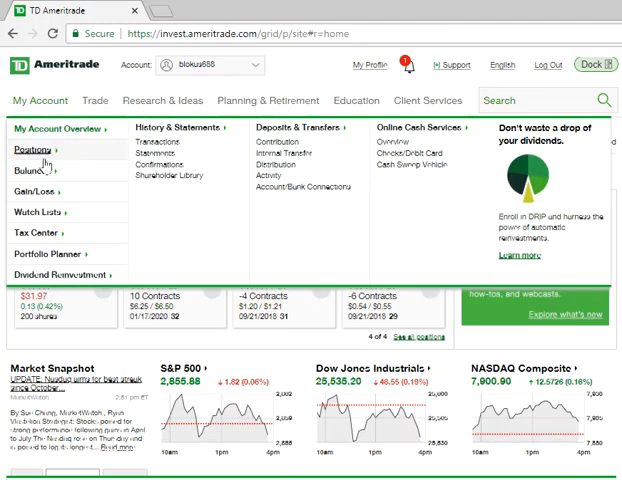
{"action": "mouse_move", "coordinate": [40, 194]}
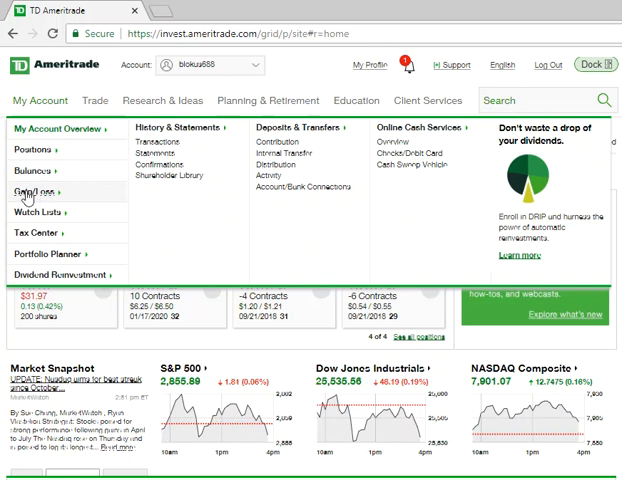
{"action": "left_click", "coordinate": [40, 191]}
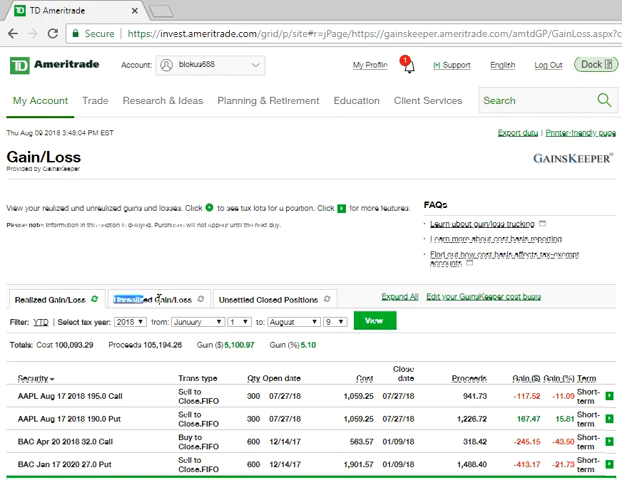
{"action": "left_click", "coordinate": [168, 301]}
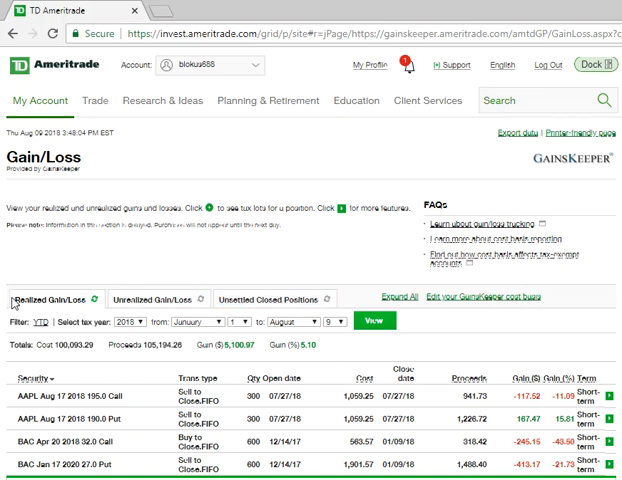
{"action": "mouse_move", "coordinate": [109, 267]}
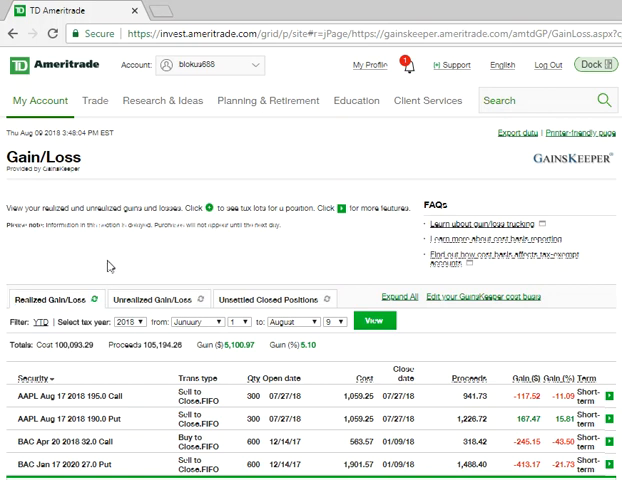
{"action": "mouse_move", "coordinate": [200, 236]}
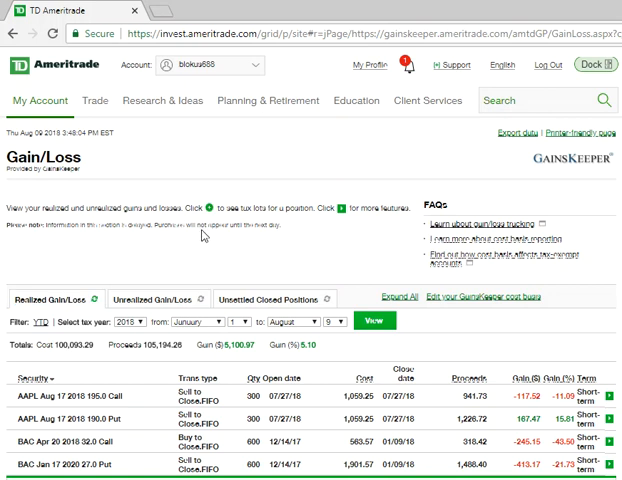
{"action": "mouse_move", "coordinate": [200, 256]}
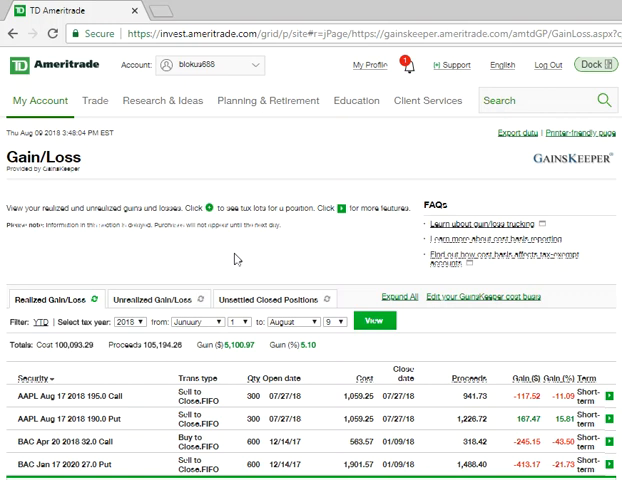
{"action": "scroll", "scroll_direction": "down", "scroll_amount": 3}
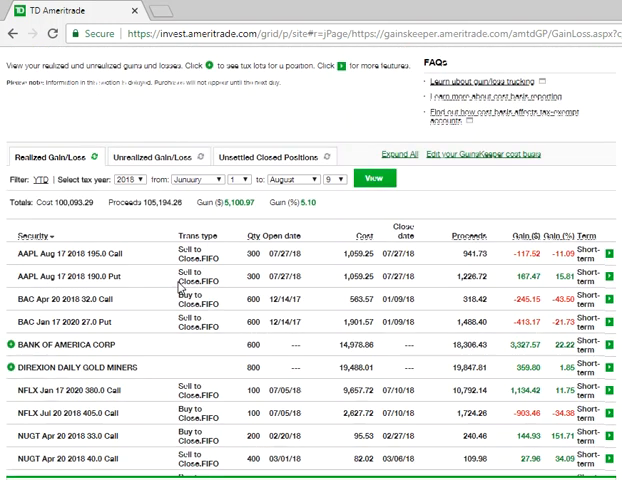
{"action": "scroll", "scroll_direction": "down", "scroll_amount": 3}
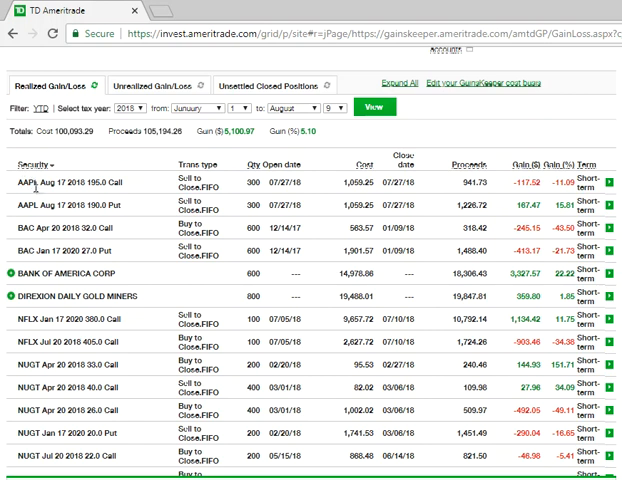
{"action": "scroll", "scroll_direction": "down", "scroll_amount": 3}
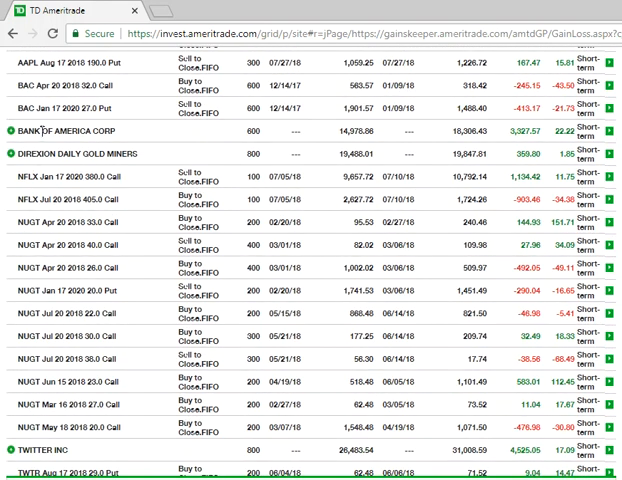
{"action": "mouse_move", "coordinate": [35, 153]}
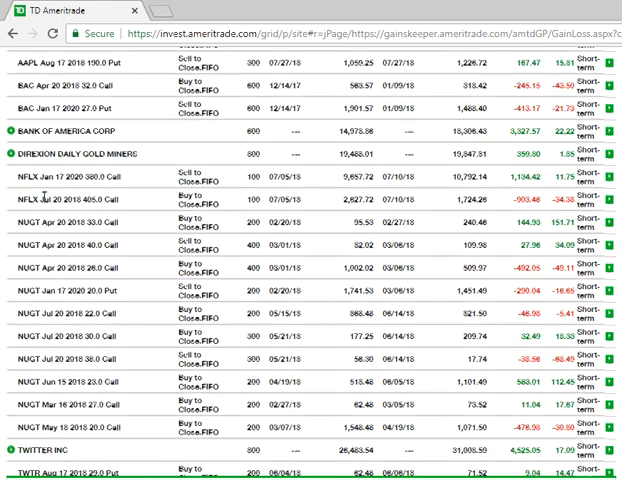
{"action": "scroll", "scroll_direction": "down", "scroll_amount": 3}
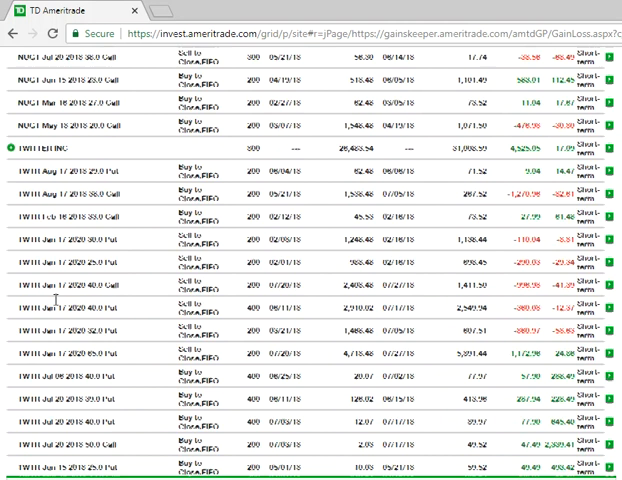
{"action": "scroll", "scroll_direction": "down", "scroll_amount": 3}
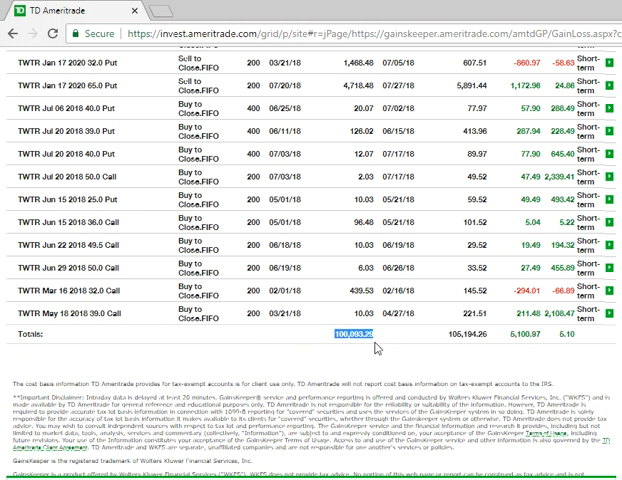
{"action": "scroll", "scroll_direction": "up", "scroll_amount": 3}
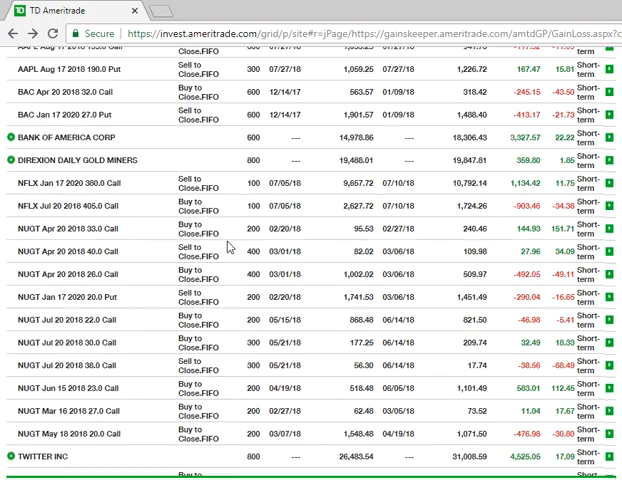
{"action": "scroll", "scroll_direction": "down", "scroll_amount": 3}
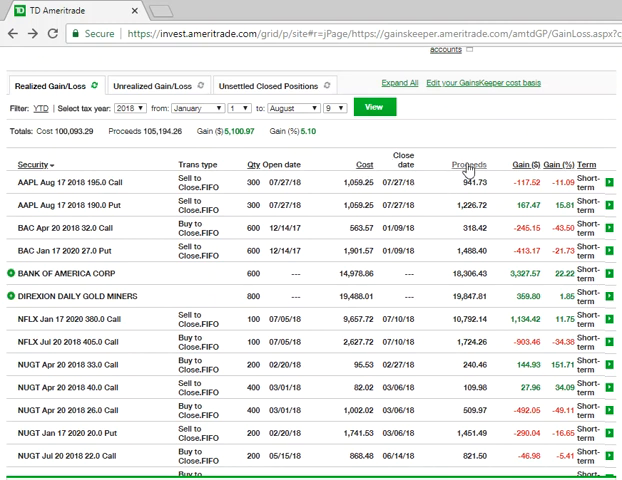
Scroll the gain/loss report to its Totals row: proceeds $105,194.26, gain $5,100.97
{"action": "scroll", "scroll_direction": "down", "scroll_amount": 3}
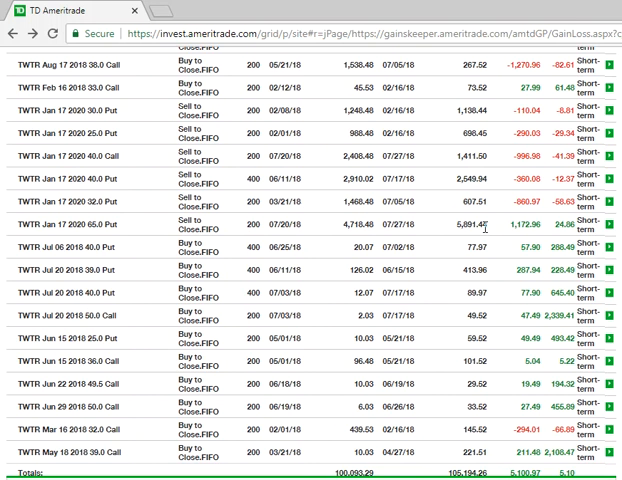
{"action": "scroll", "scroll_direction": "down", "scroll_amount": 3}
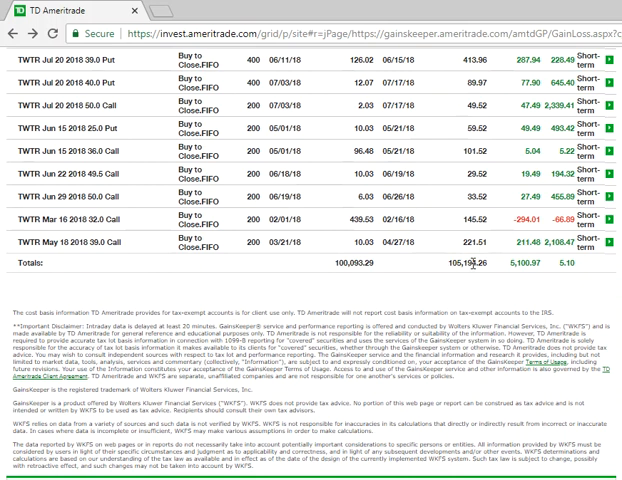
{"action": "mouse_move", "coordinate": [515, 270]}
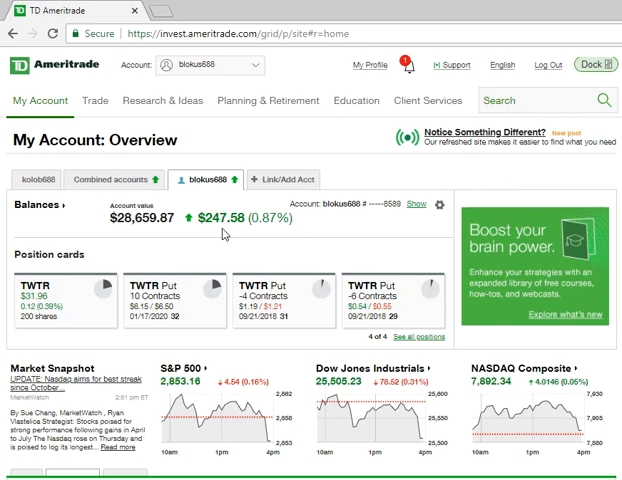
Reopen the Gain/Loss report from My Account and scroll to its $5,100.97 Totals row
{"action": "left_click", "coordinate": [38, 100]}
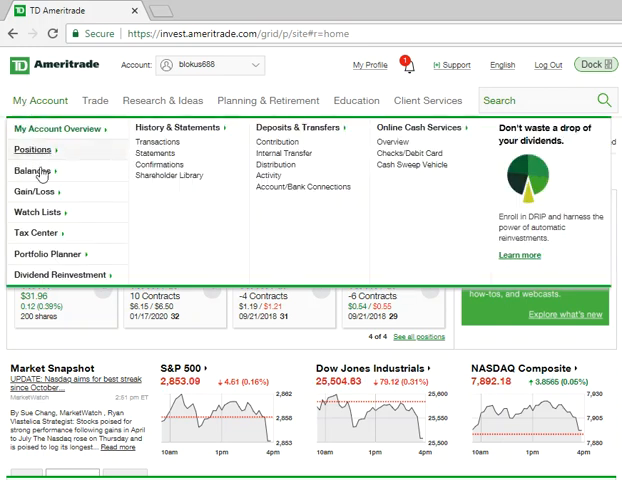
{"action": "left_click", "coordinate": [30, 189]}
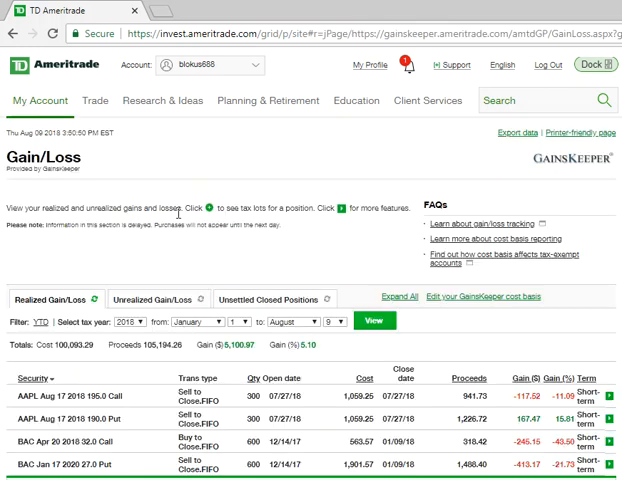
{"action": "scroll", "scroll_direction": "down", "scroll_amount": 3}
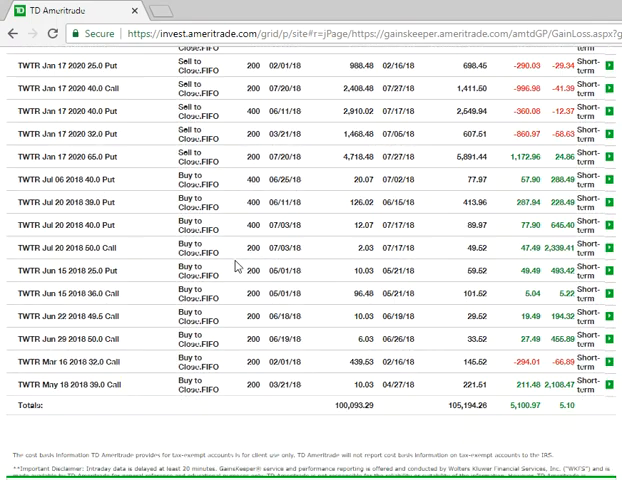
{"action": "scroll", "scroll_direction": "down", "scroll_amount": 3}
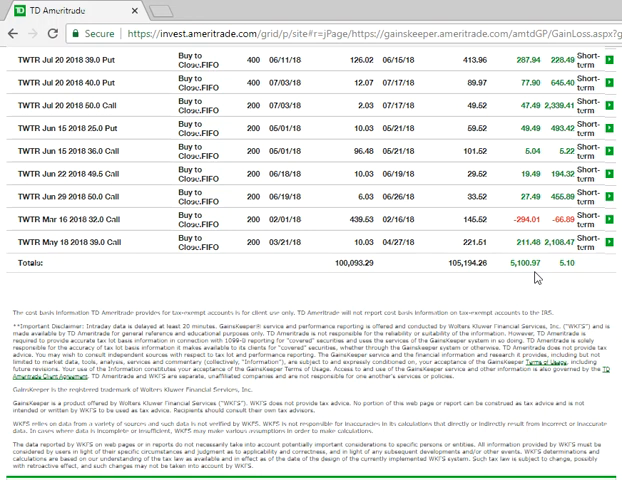
{"action": "mouse_move", "coordinate": [535, 281]}
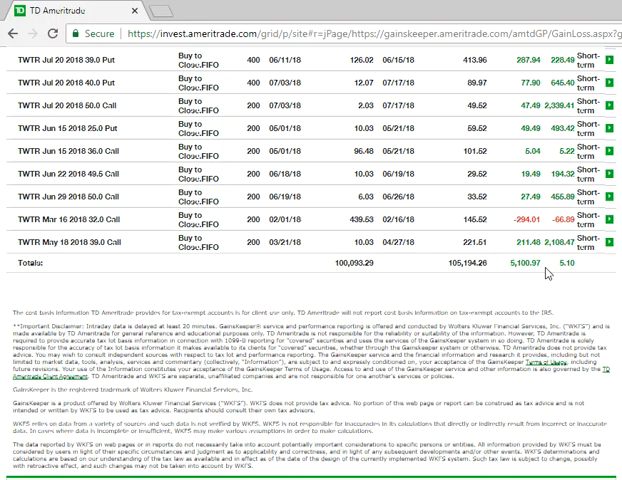
{"action": "mouse_move", "coordinate": [548, 277]}
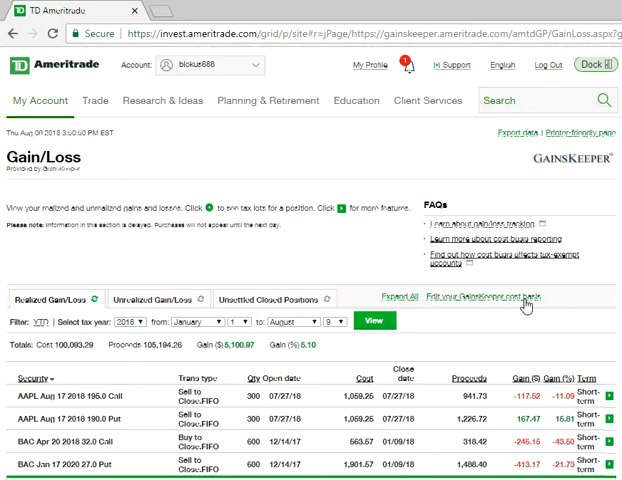
{"action": "mouse_move", "coordinate": [323, 256]}
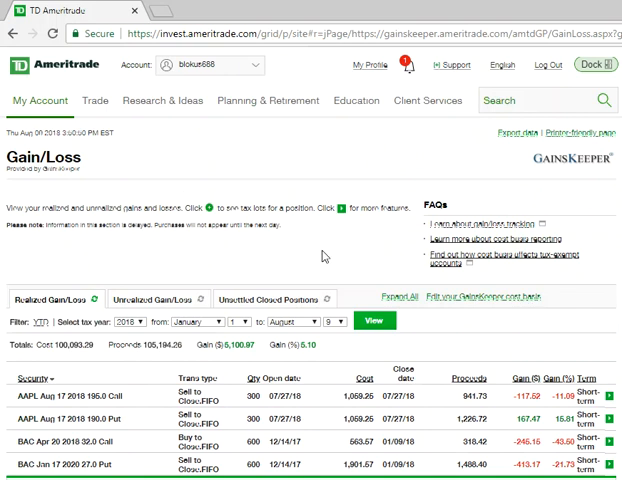
Return to My Account Overview showing the $28,651.87 balance and position cards
{"action": "left_click", "coordinate": [40, 100]}
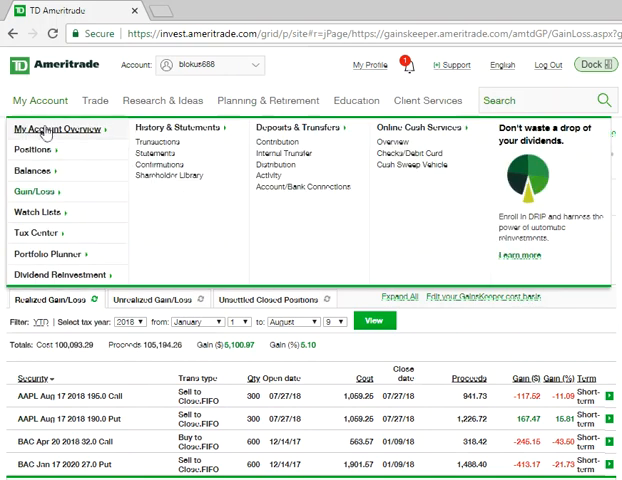
{"action": "left_click", "coordinate": [54, 128]}
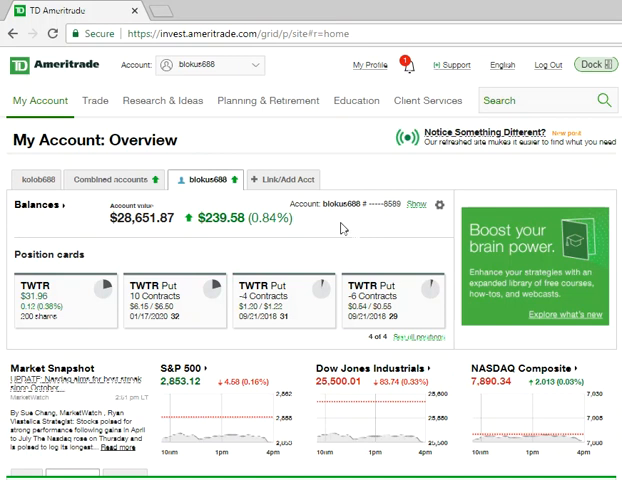
{"action": "mouse_move", "coordinate": [366, 233]}
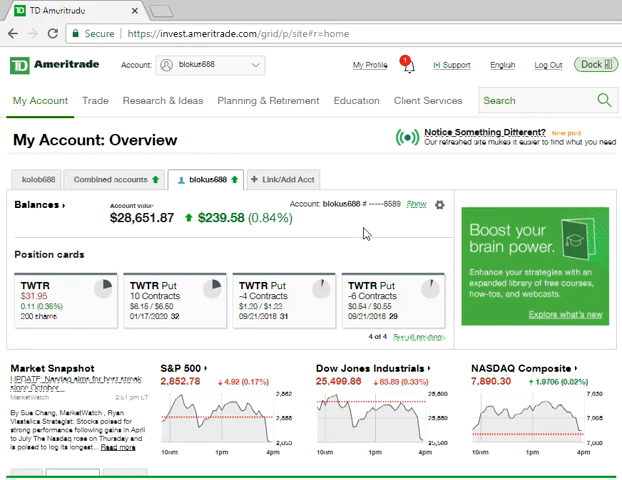